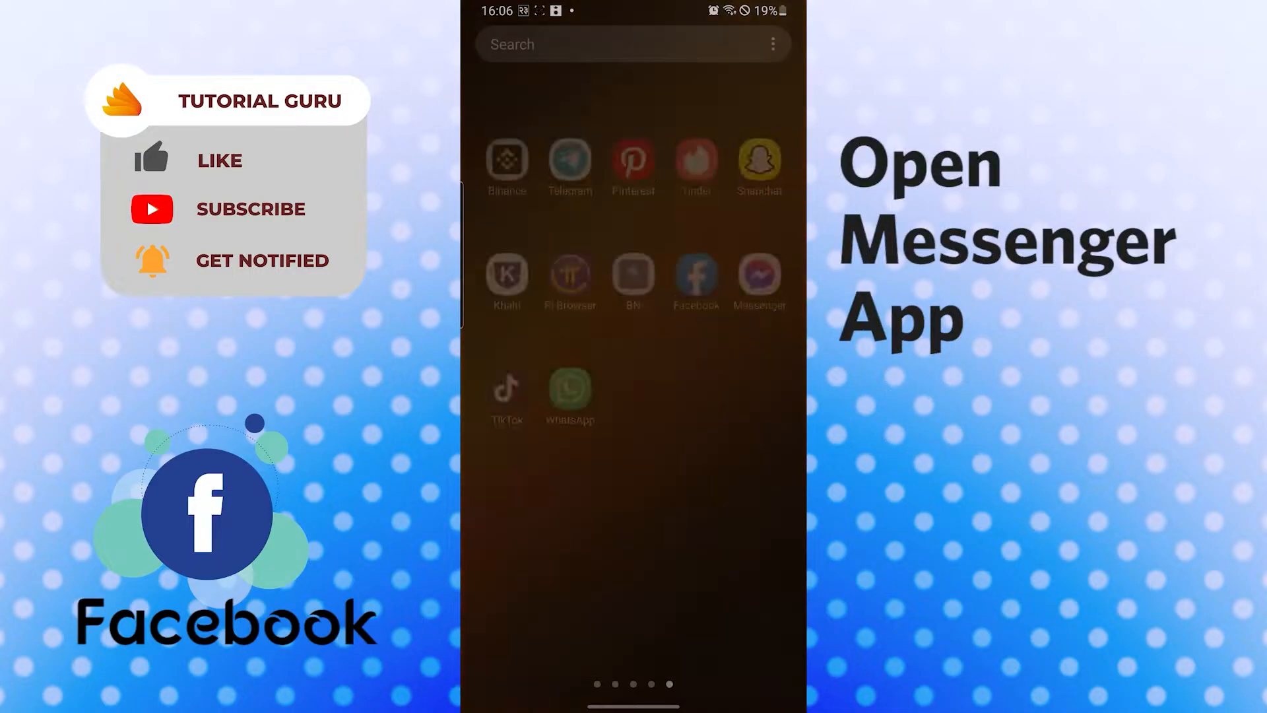
Launch Messenger from the Android home screen app drawer
{"action": "left_click", "coordinate": [759, 280]}
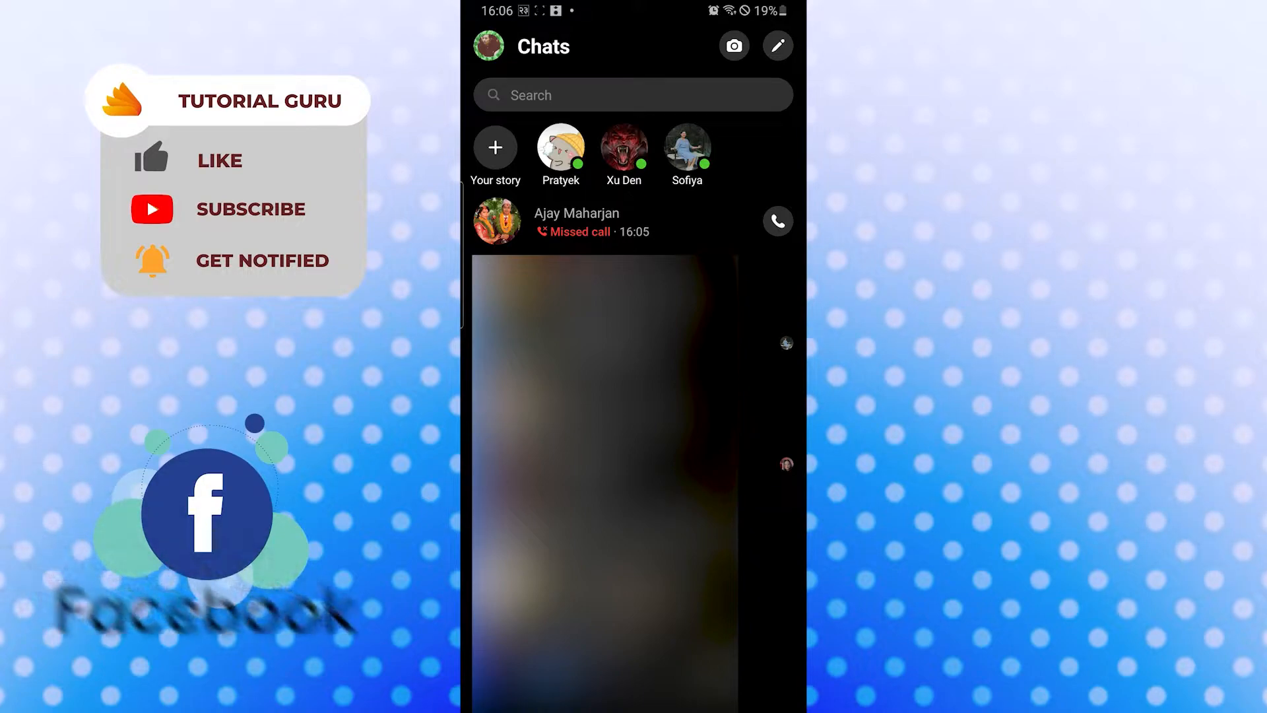
{"action": "left_click", "coordinate": [577, 221]}
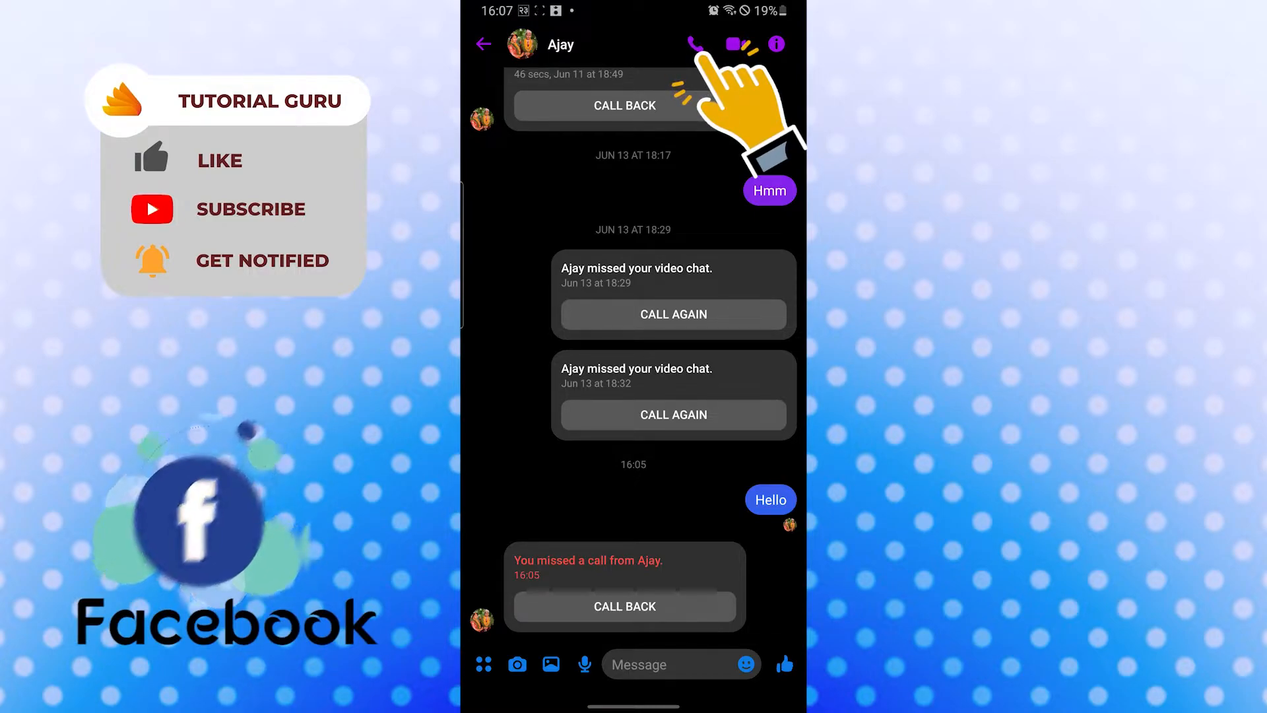
Voice call Ajay twice from the chat header, leaving an unanswered call at 16:07
{"action": "left_click", "coordinate": [726, 44]}
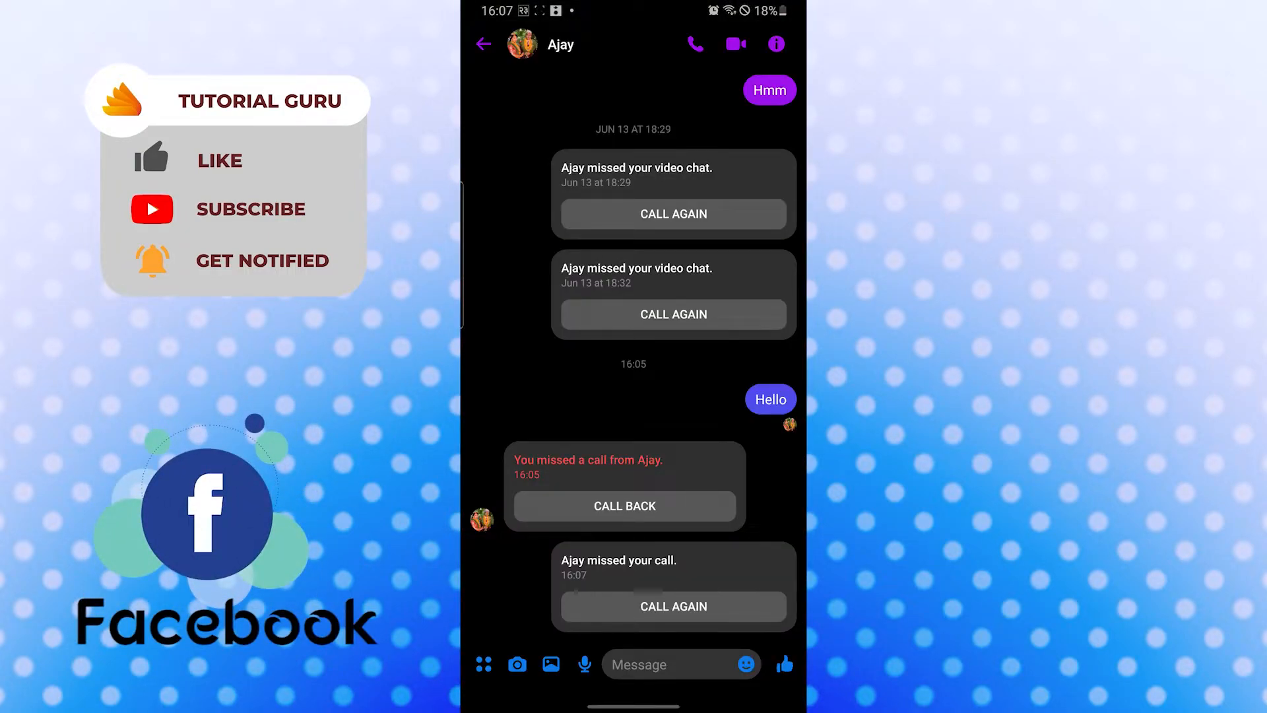
{"action": "left_click", "coordinate": [694, 44]}
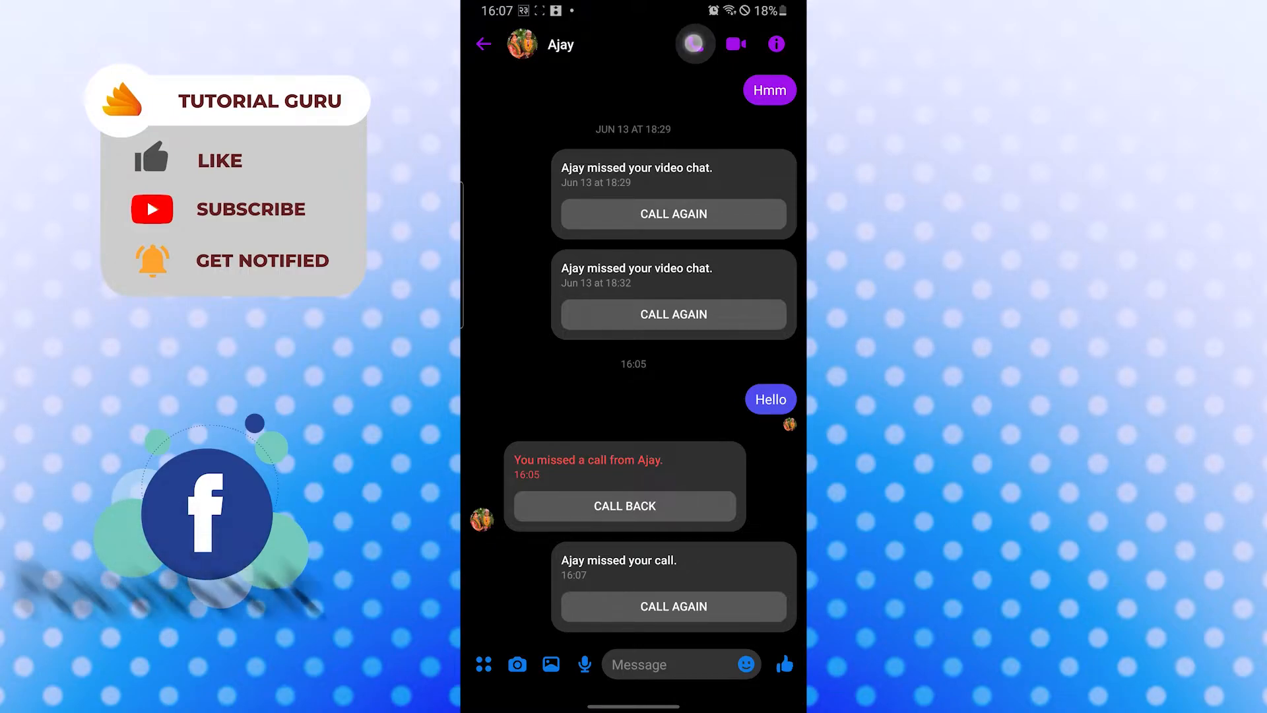